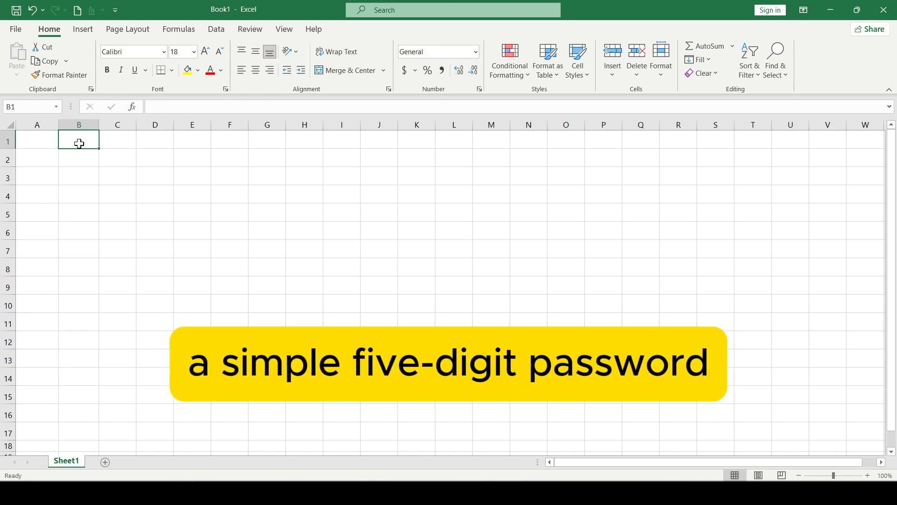
Enter a RANDBETWEEN formula in B2 producing a random five-digit number
left_click(117, 141)
type("=")
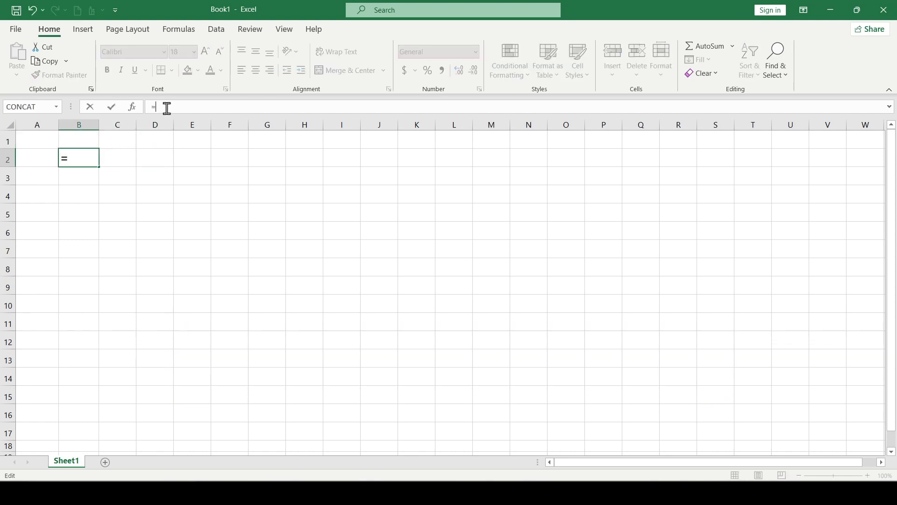
type("rand")
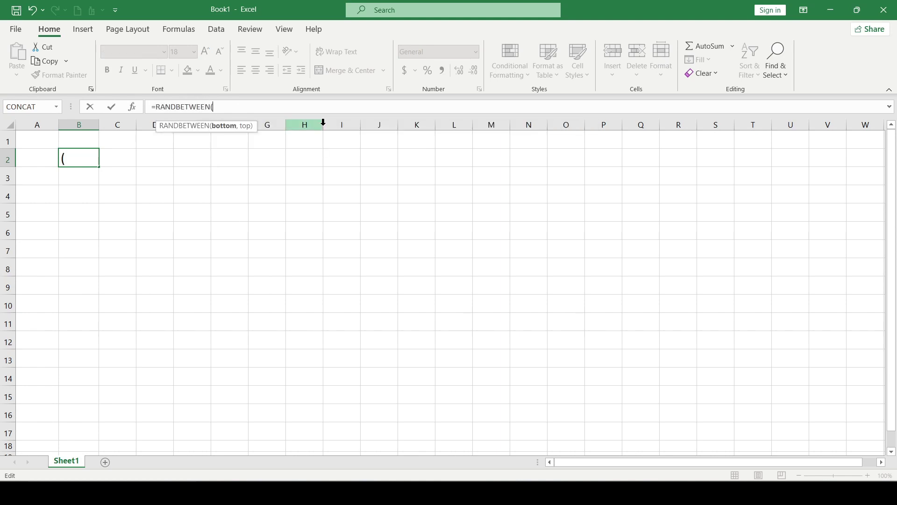
type("1000")
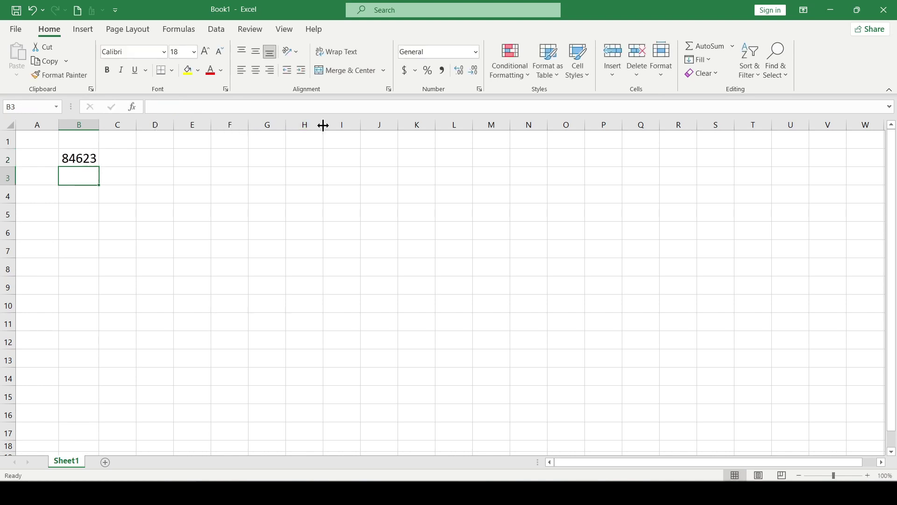
Revise B2 to =RANDBETWEEN(100000,999999) and fill it down to B9
left_click(78, 158)
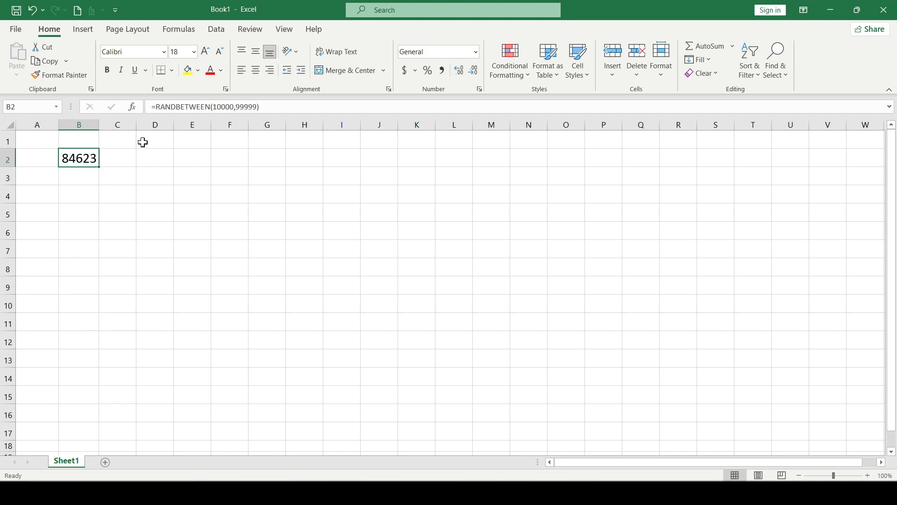
left_click(205, 106)
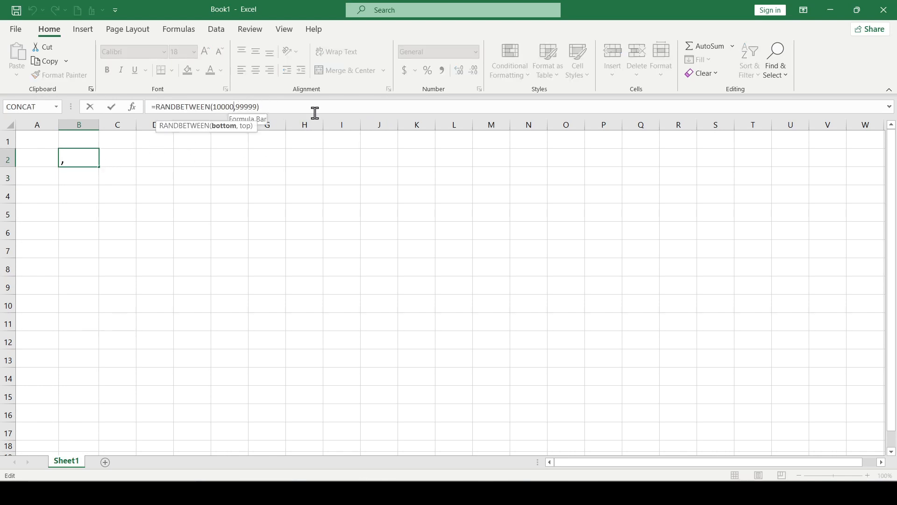
mouse_move(318, 146)
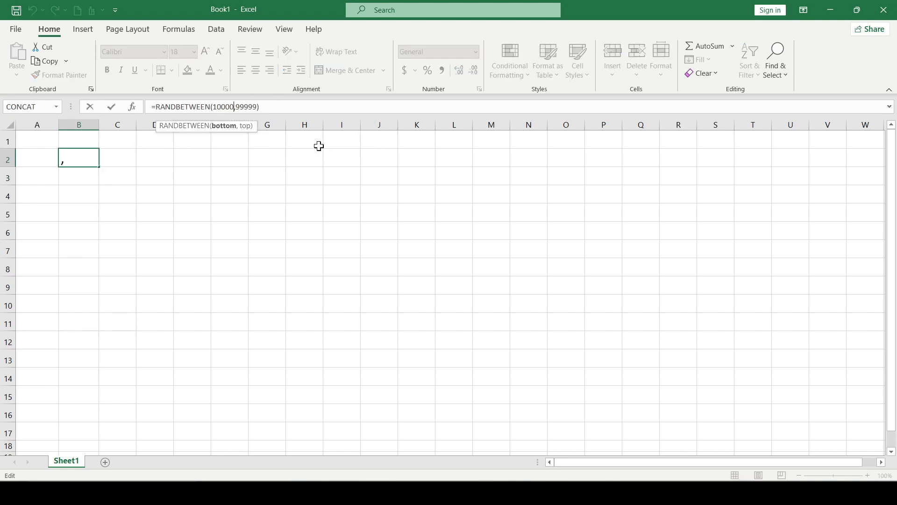
type("0")
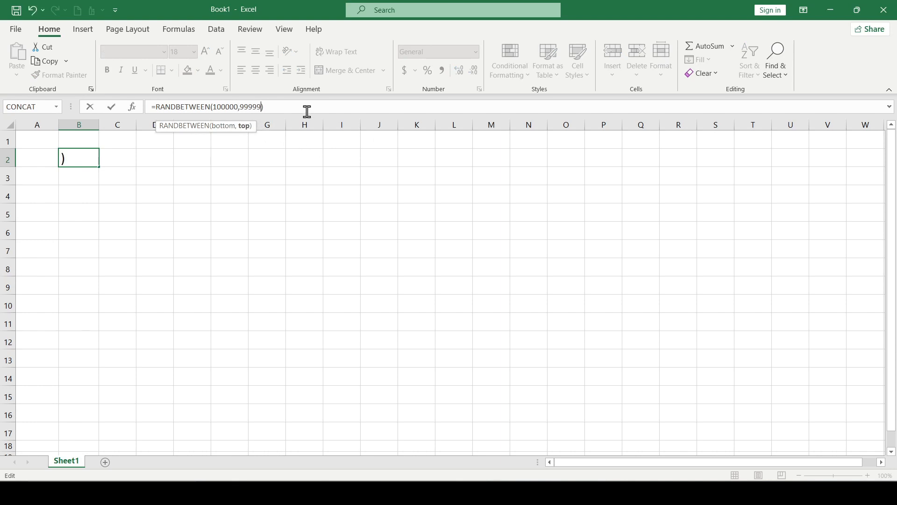
type("9")
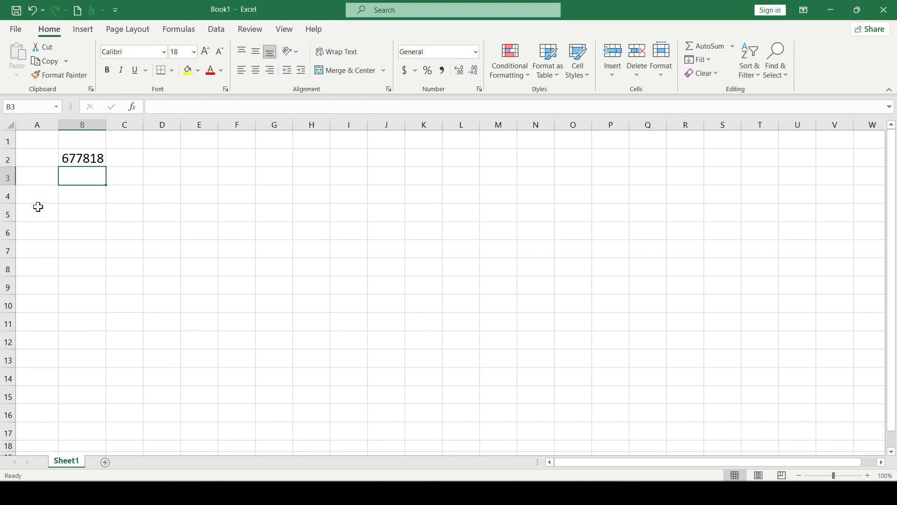
left_click_drag(82, 158, 82, 285)
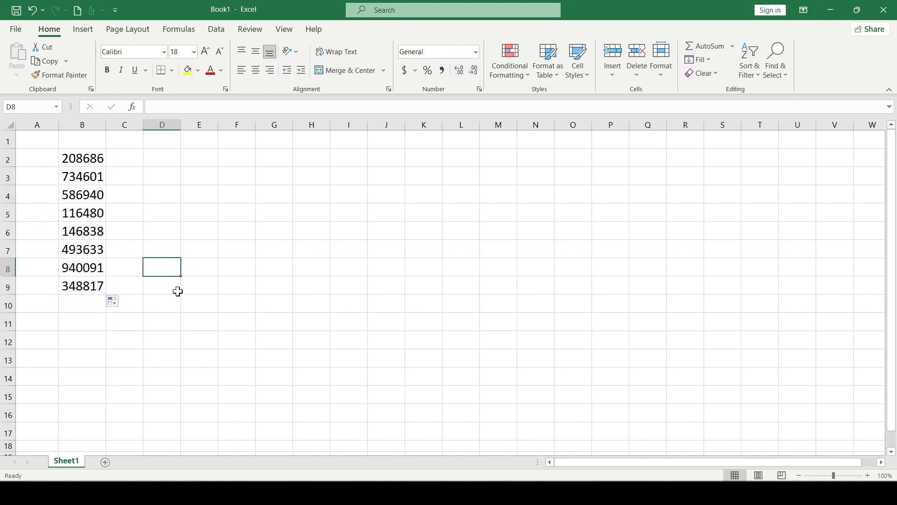
Enter in E2 six CHAR(RANDBETWEEN(33,126)) calls joined with & to form a 6-character password
left_click(251, 176)
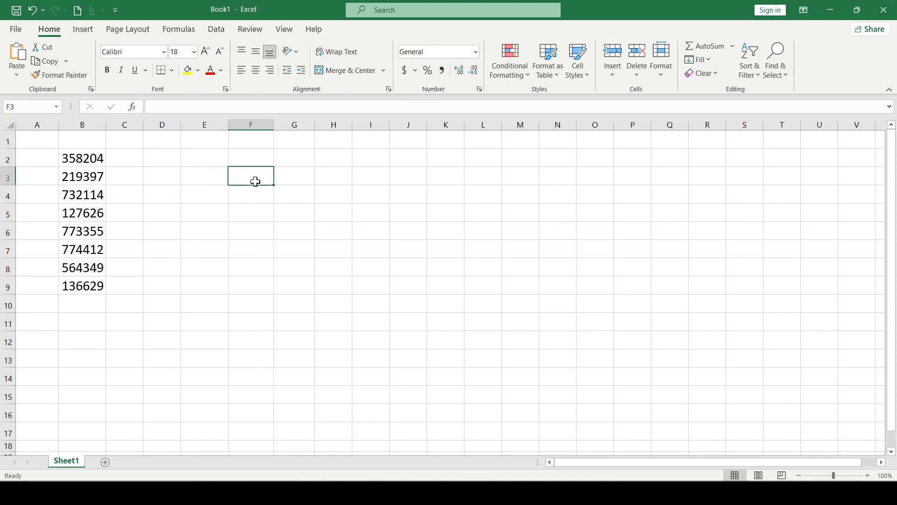
left_click(203, 158)
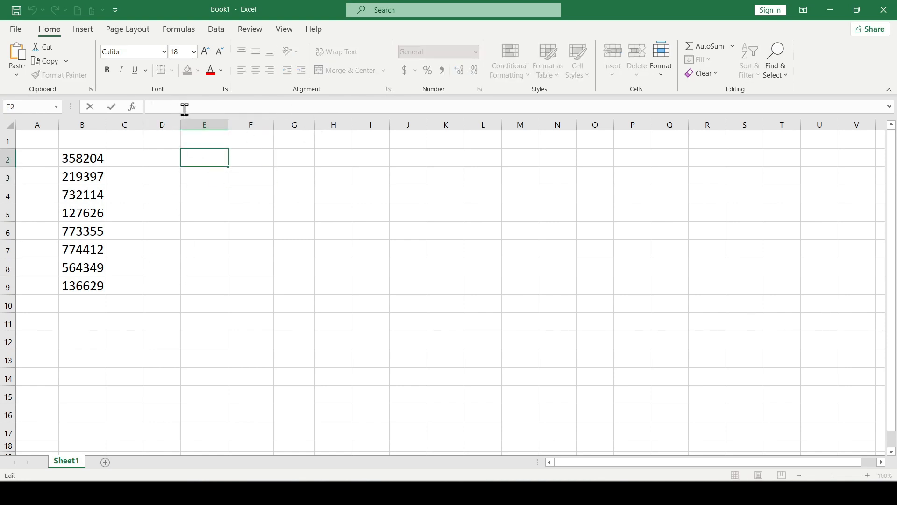
type("=CHAR(RANDBETWEEN(33,126))")
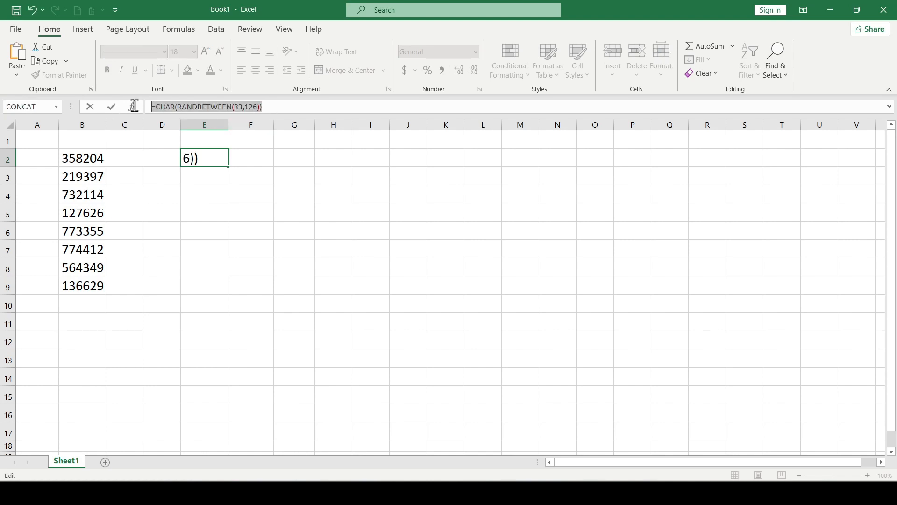
mouse_move(317, 106)
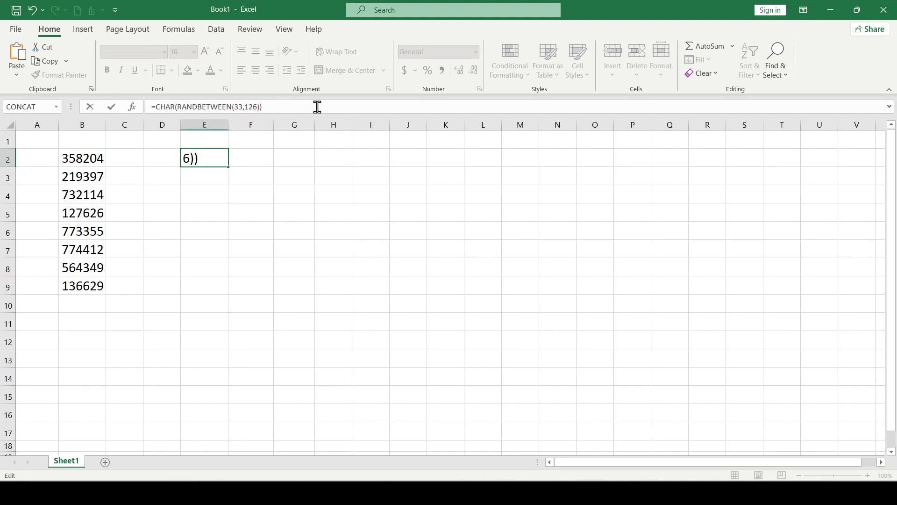
type("&")
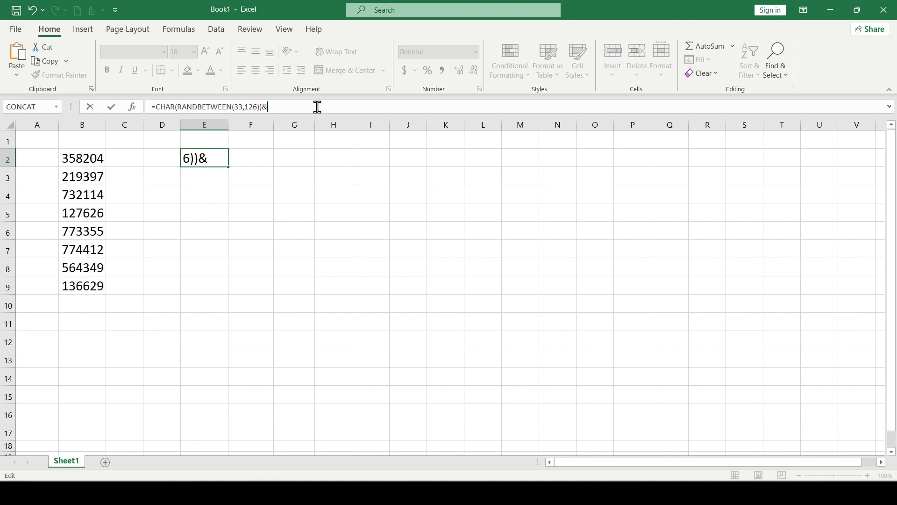
type("CHAR(RANDBETWEEN(33,126))")
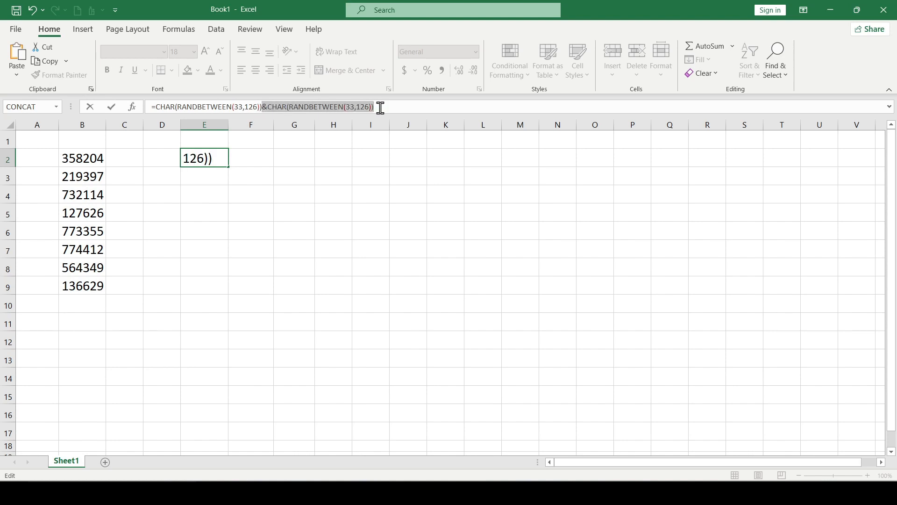
type("&CHAR(RANDBETWEEN(33,126))")
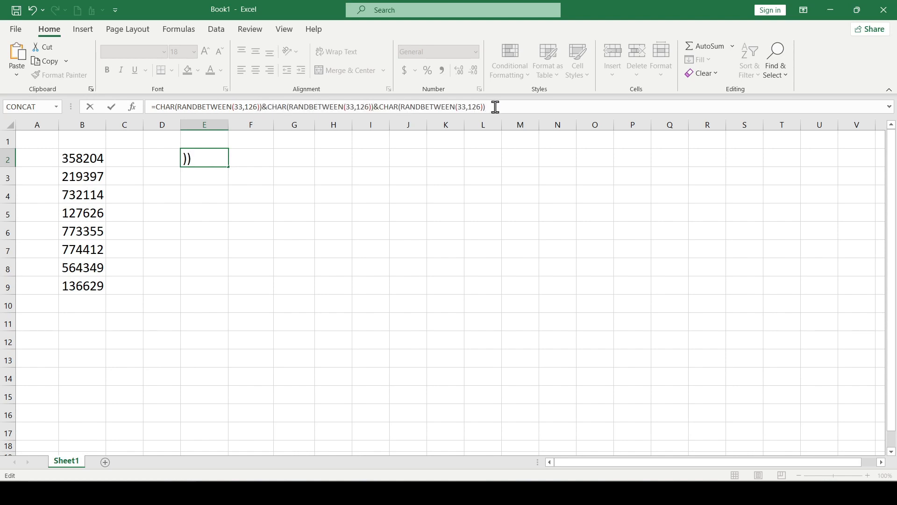
type("&CHAR(RANDBETWEEN(33,126))&CHAR(RANDBETWEEN(33,126))")
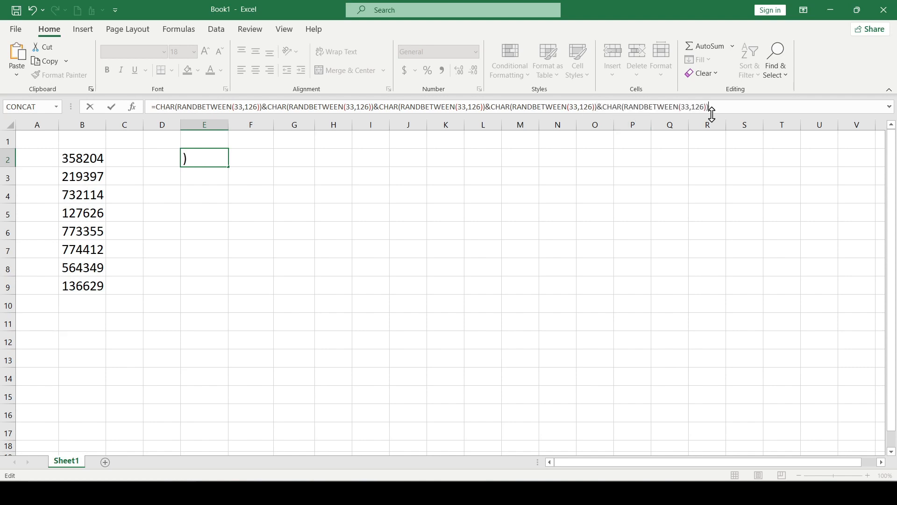
type("&CHAR(RANDBETWEEN(33,126))")
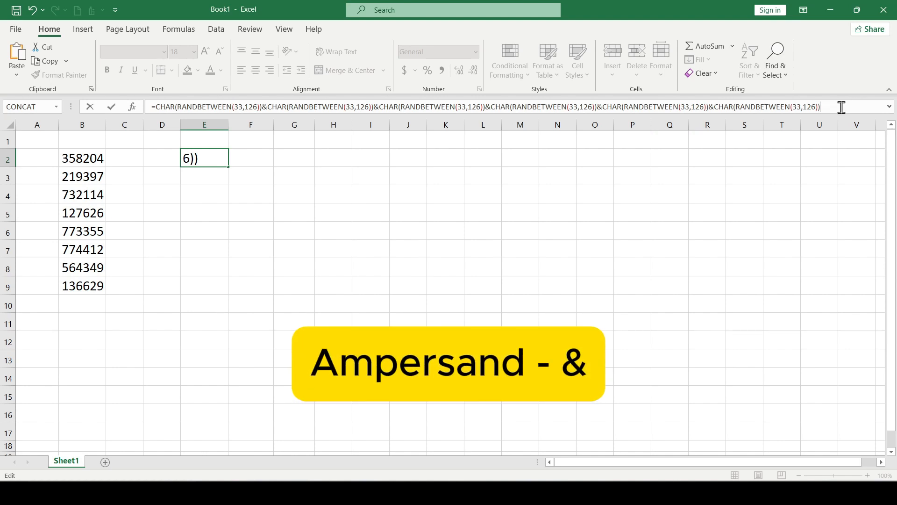
key("Return")
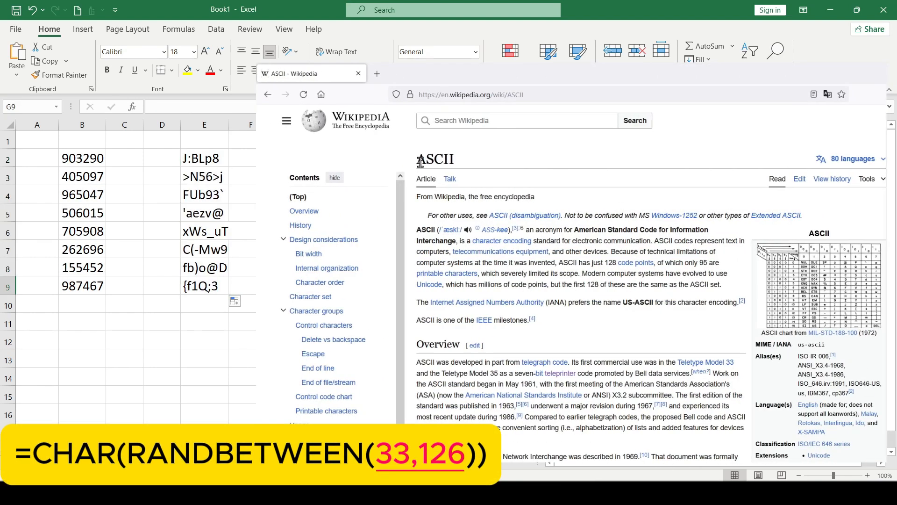
mouse_move(577, 230)
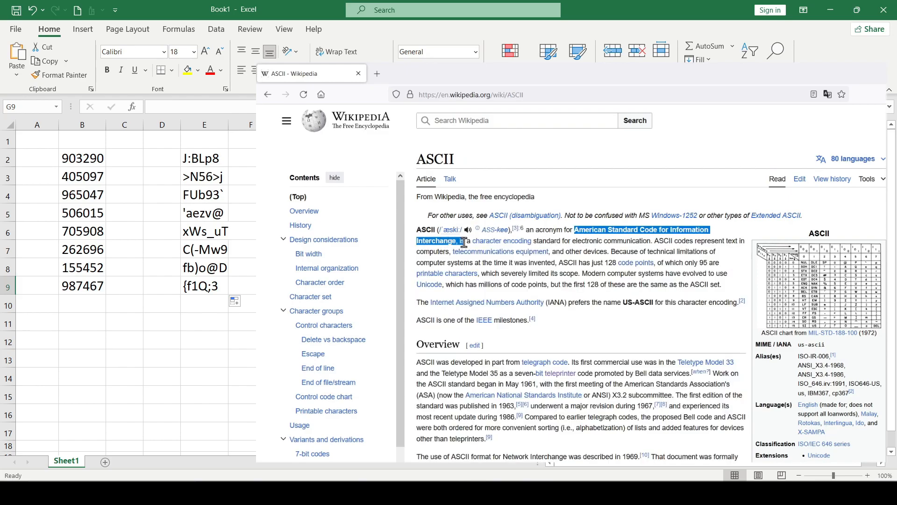
Scroll the Wikipedia ASCII article down to the printable-characters table with decimal codes
scroll("down", 3)
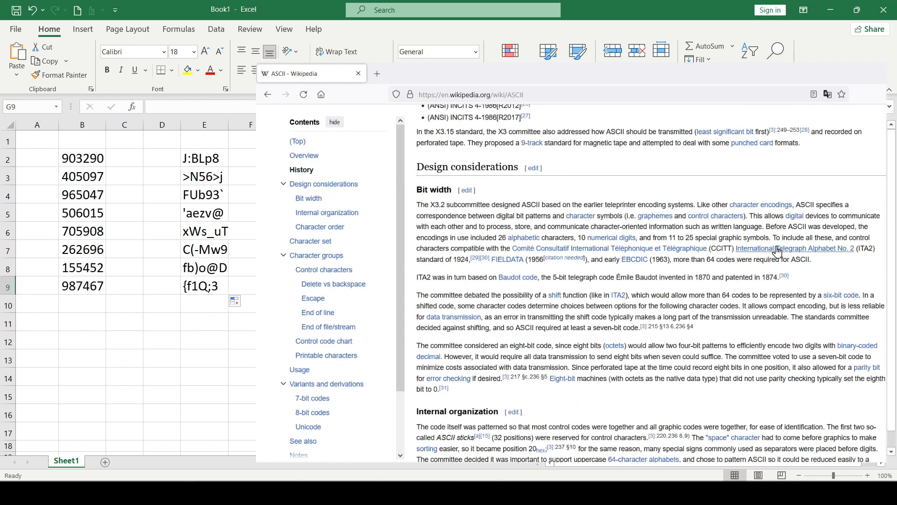
scroll("down", 3)
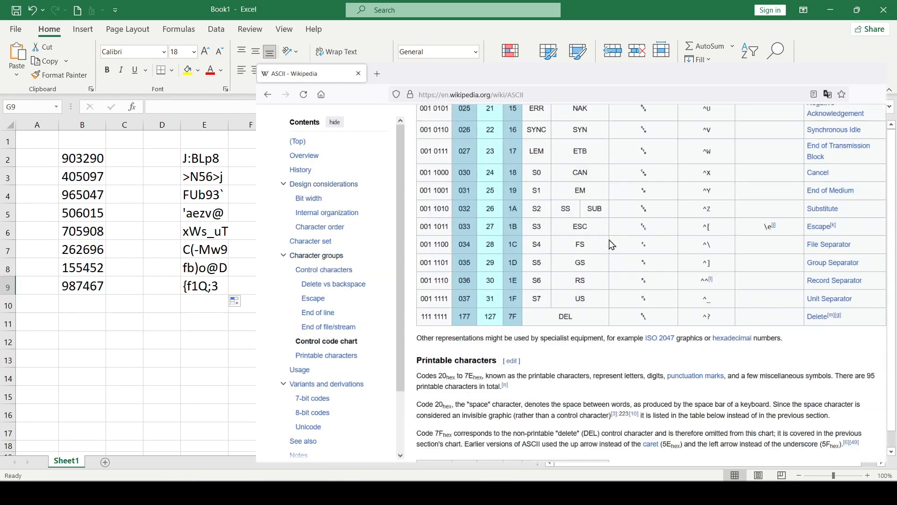
scroll("down", 3)
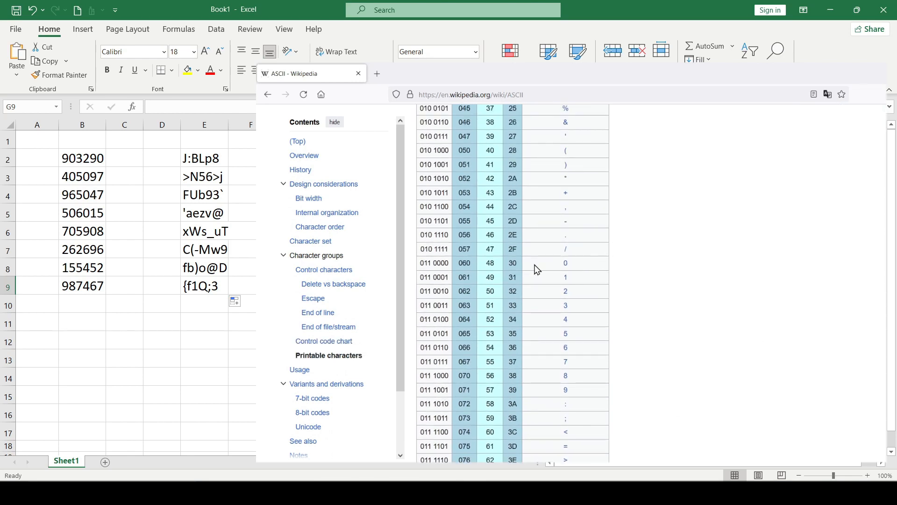
mouse_move(565, 331)
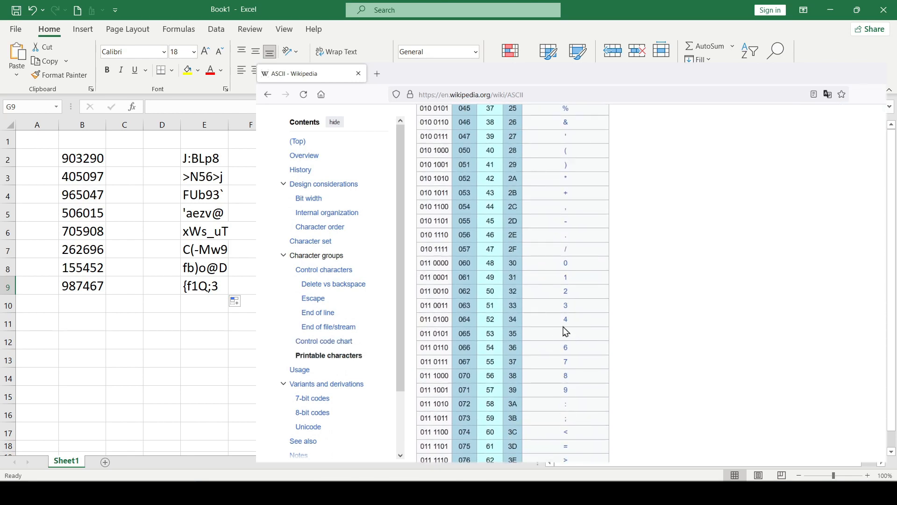
mouse_move(498, 266)
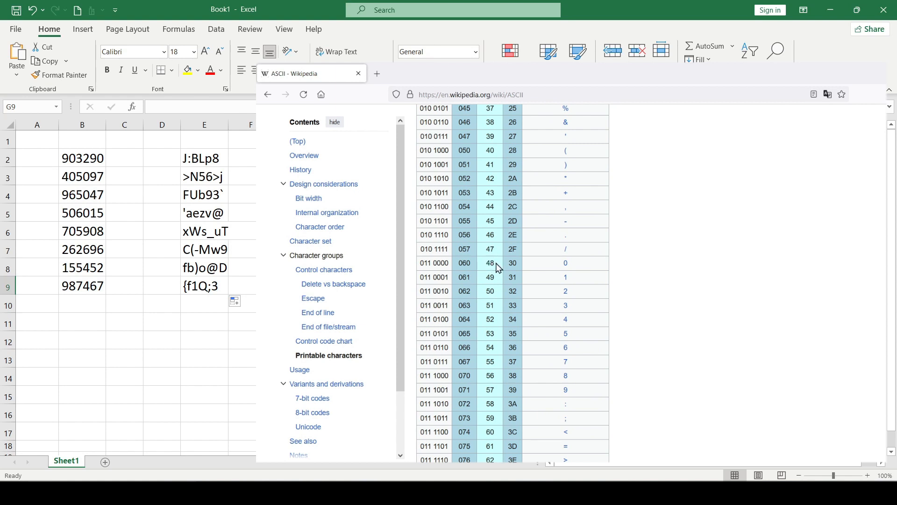
scroll("down", 3)
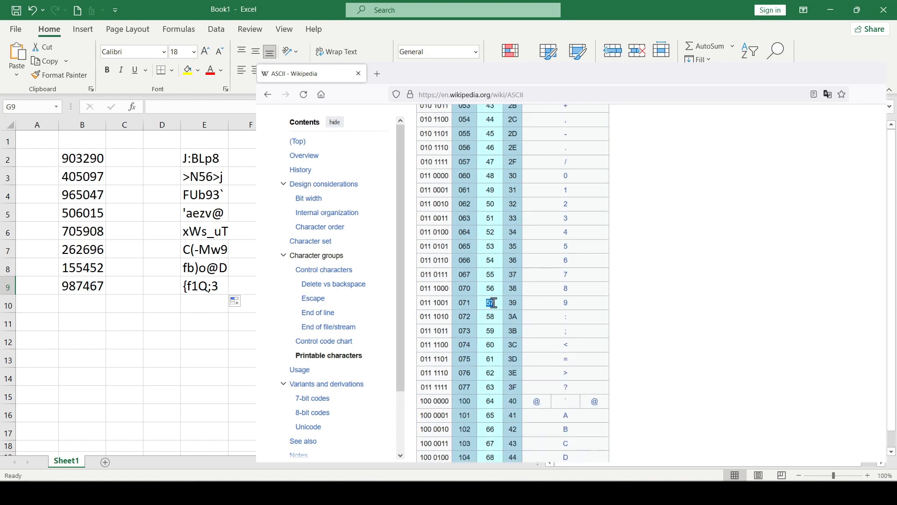
scroll("down", 3)
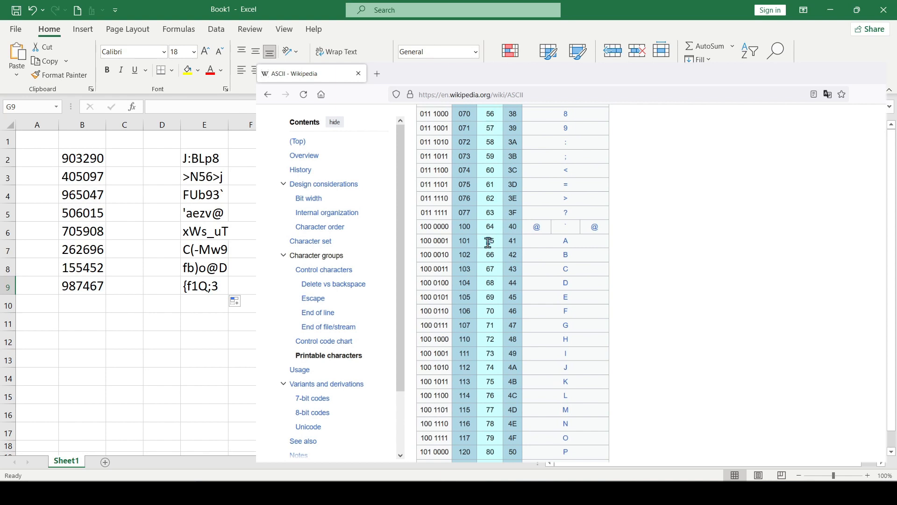
scroll("down", 3)
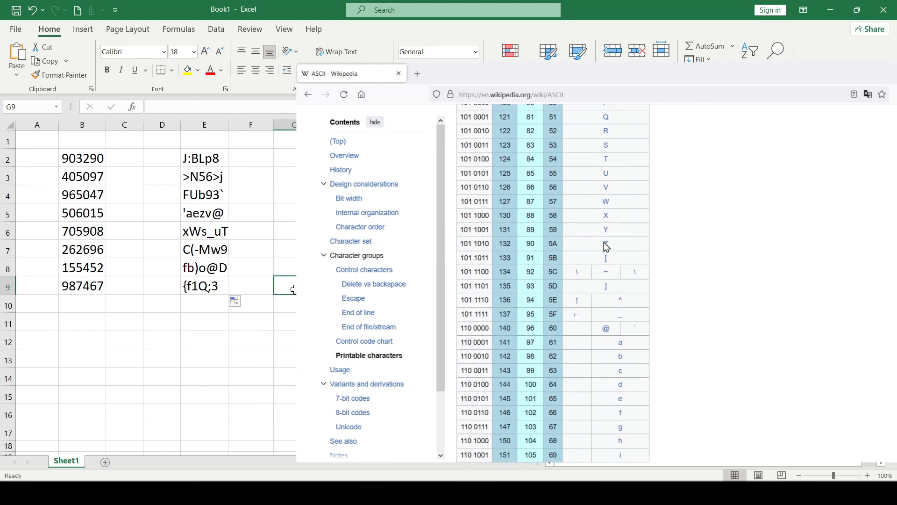
Return to the sheet and recalculate so B2:B9 and E2:E9 show fresh random values
left_click(398, 73)
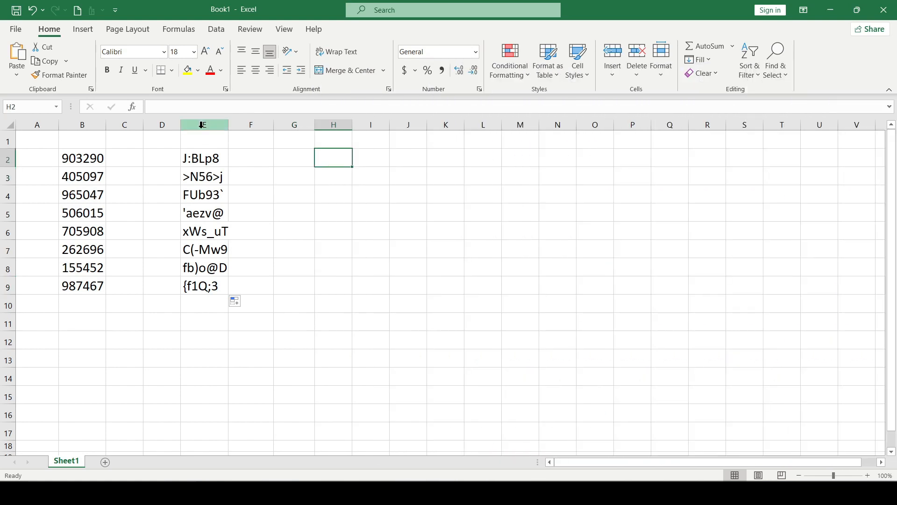
mouse_move(333, 157)
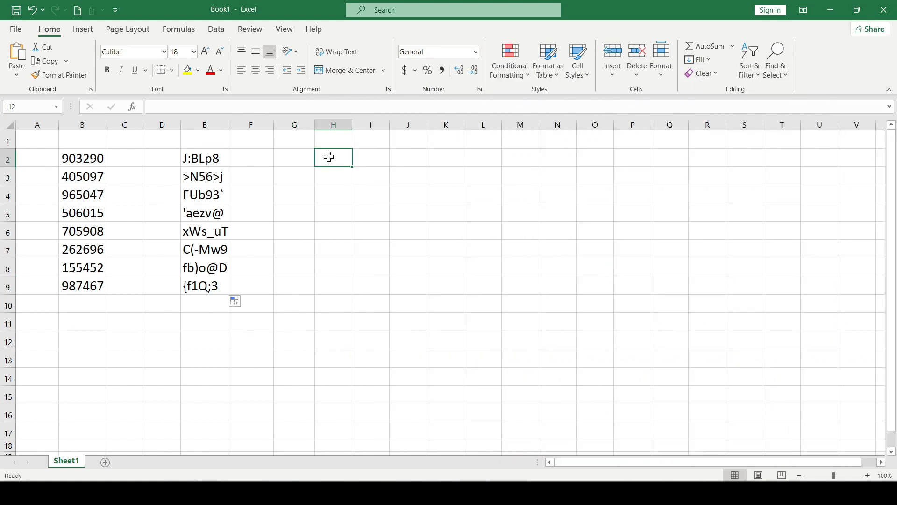
left_click(334, 176)
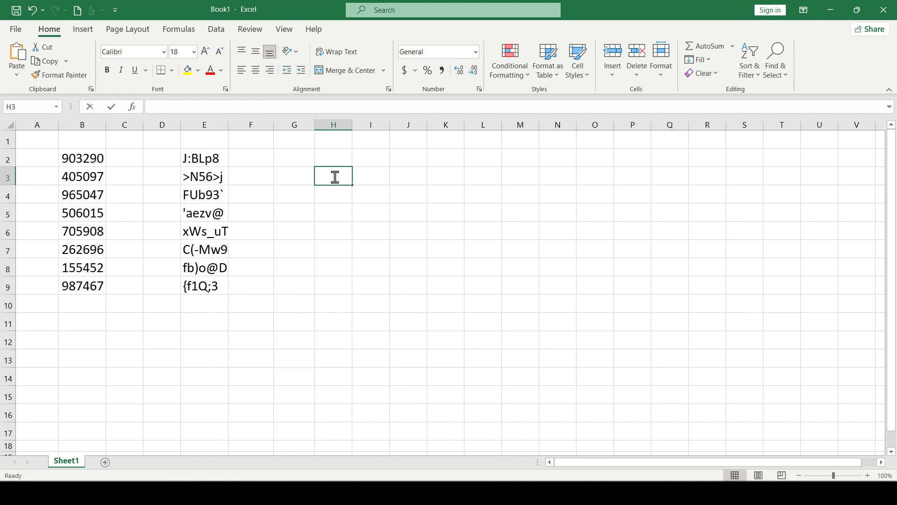
left_click(294, 176)
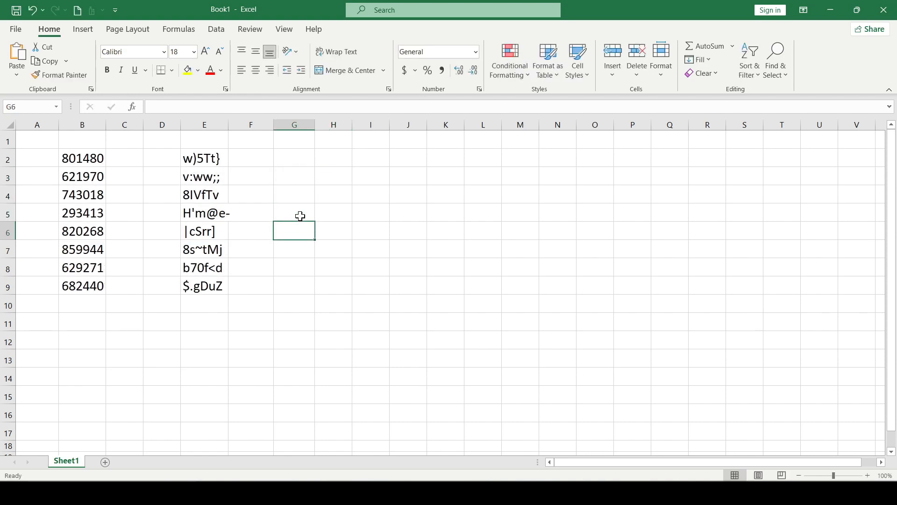
mouse_move(320, 254)
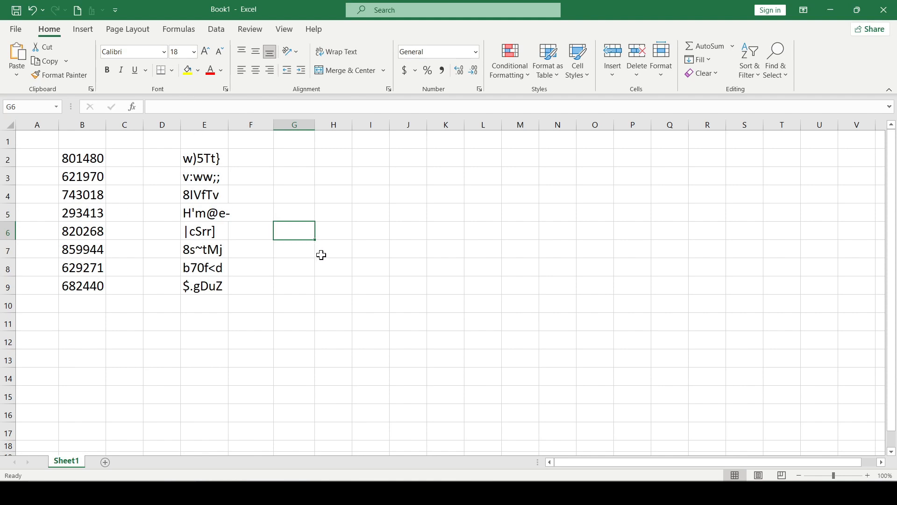
left_click(333, 269)
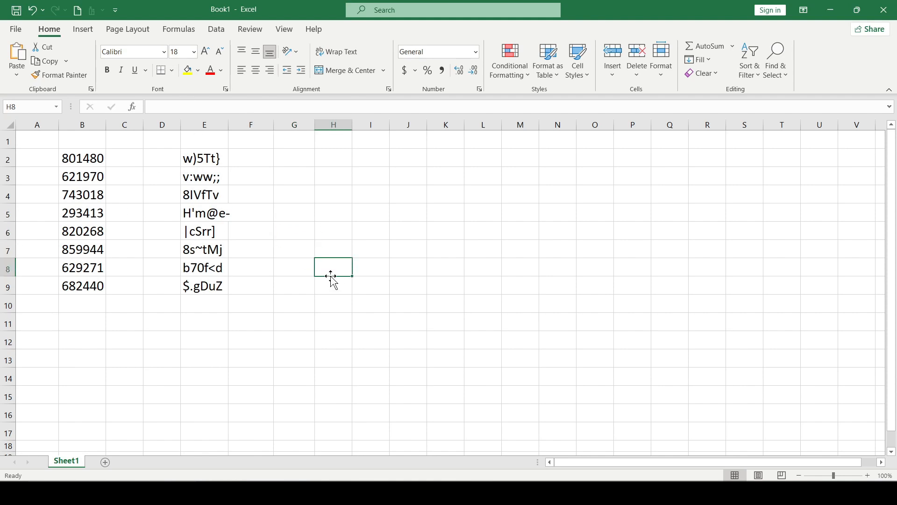